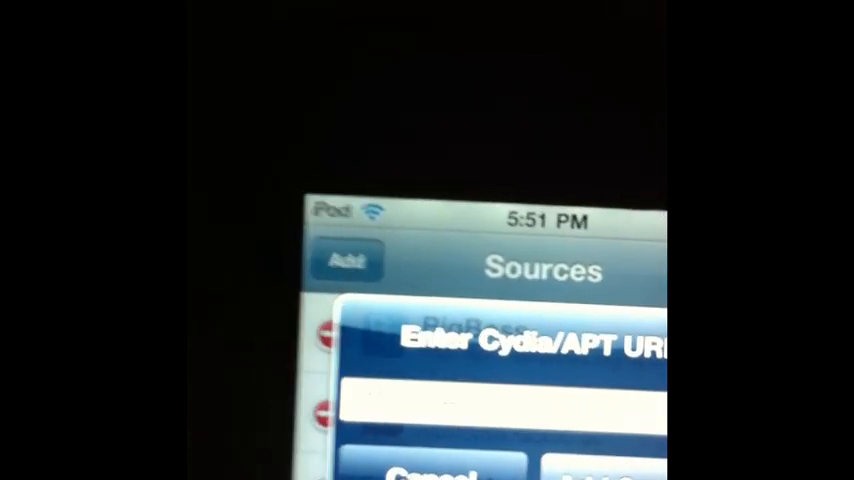
{"action": "type", "text": "http://repo.h"}
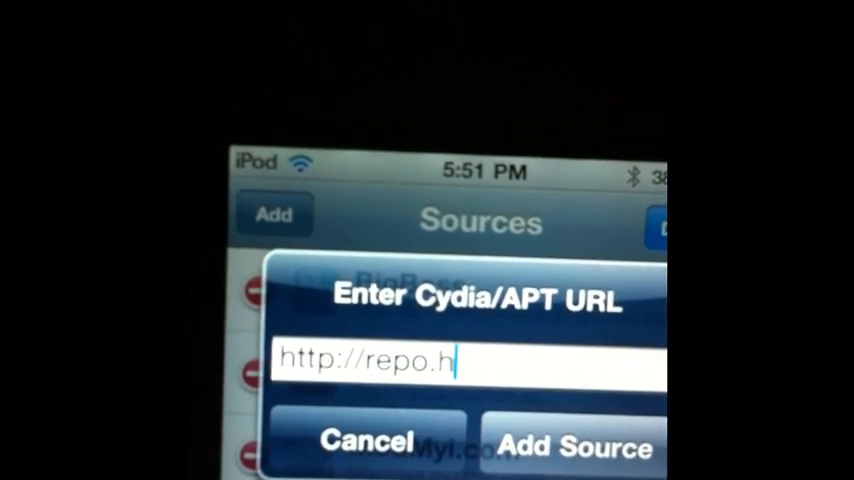
{"action": "type", "text": "ac"}
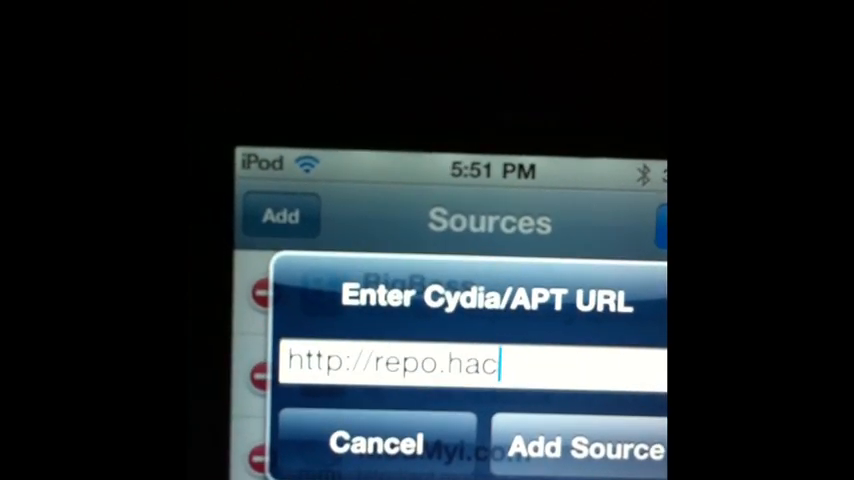
{"action": "type", "text": "kyou"}
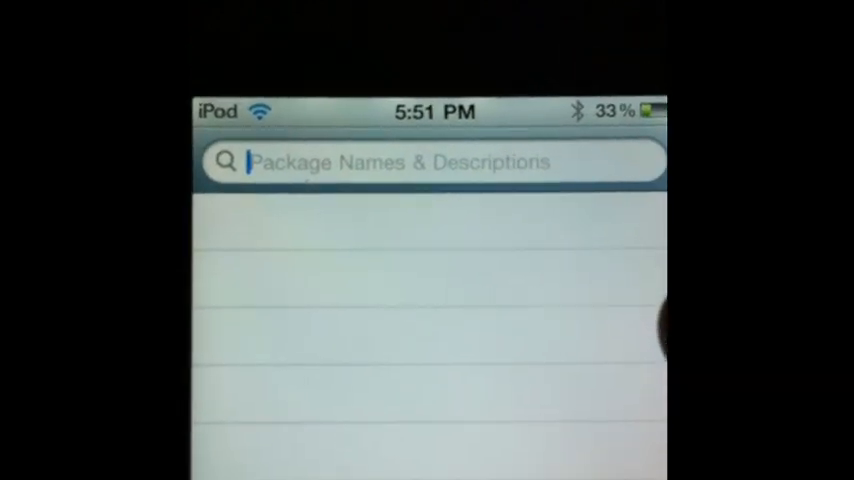
Search Cydia for iFile and open the iFile 1.6.0-1 package details.
{"action": "type", "text": "ig"}
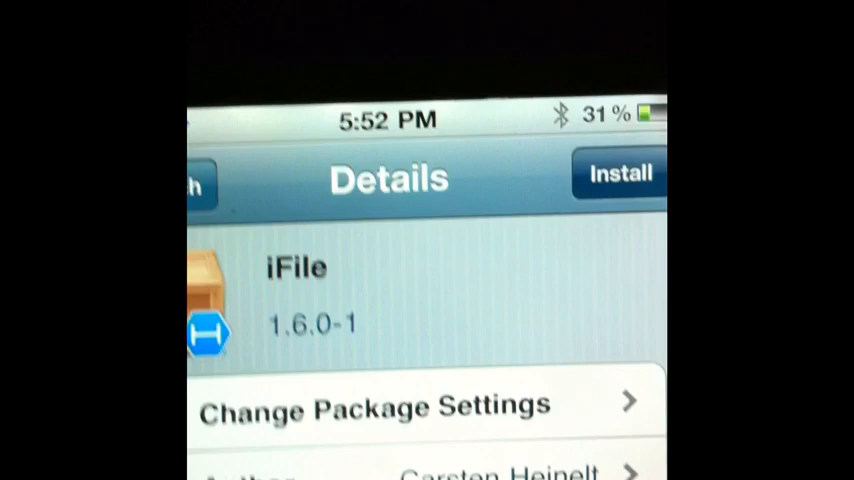
Install the iFile package and confirm to start the download and installation.
{"action": "left_click", "coordinate": [620, 172]}
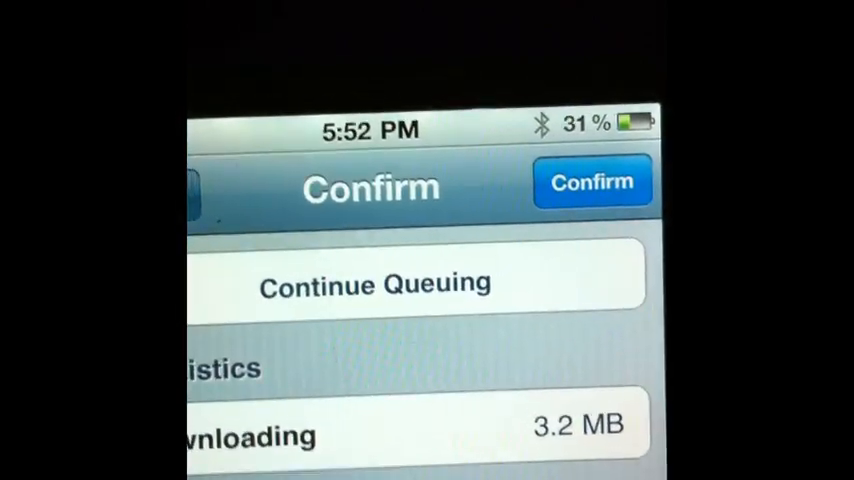
{"action": "left_click", "coordinate": [592, 181]}
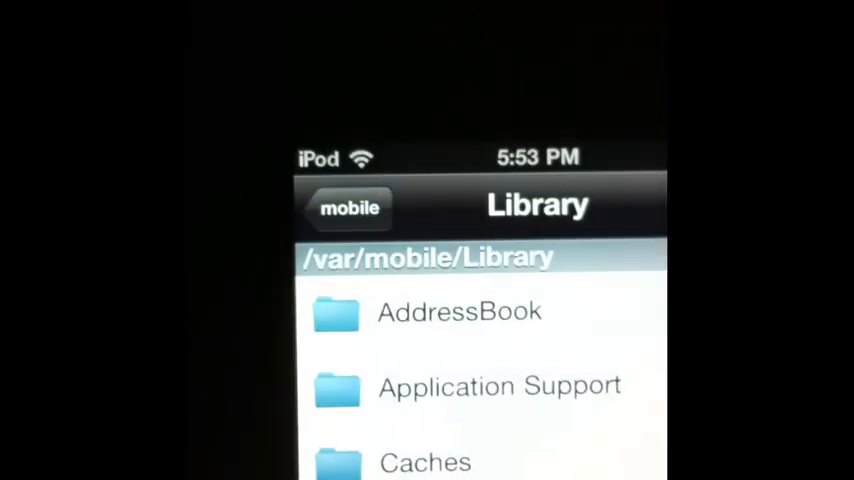
Scroll down the /var/mobile/Library folder list in iFile, from AddressBook to Inboxes.
{"action": "scroll", "scroll_direction": "down", "scroll_amount": 3}
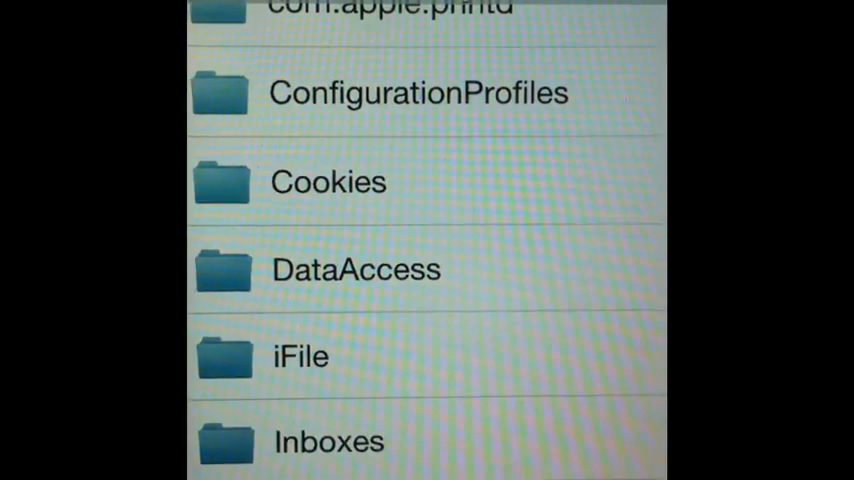